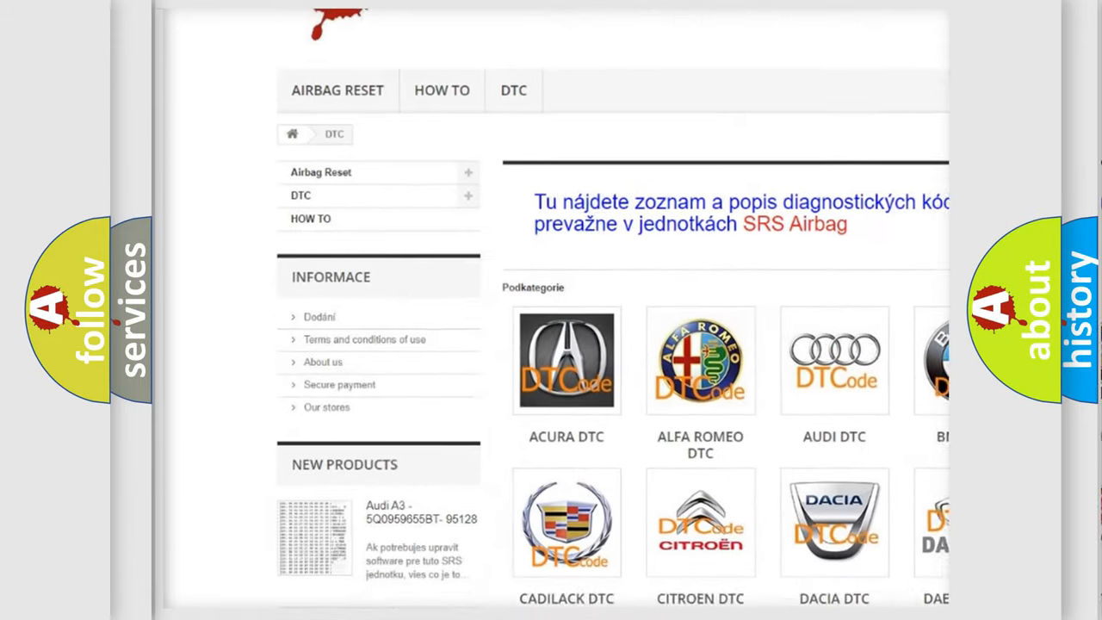
scroll(down, 3)
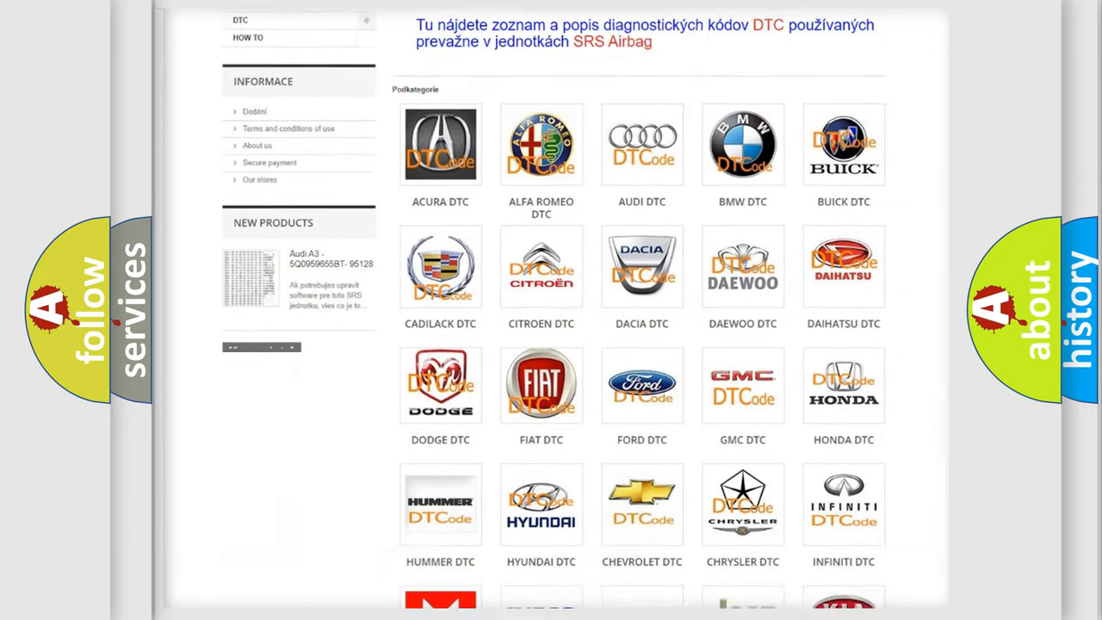
scroll(down, 3)
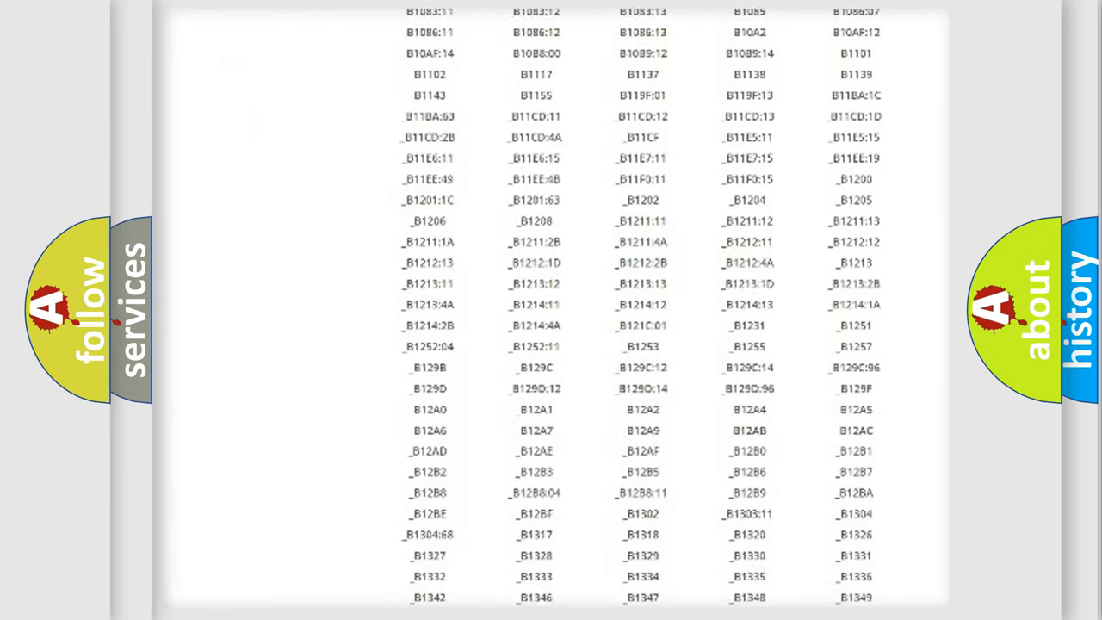
scroll(down, 3)
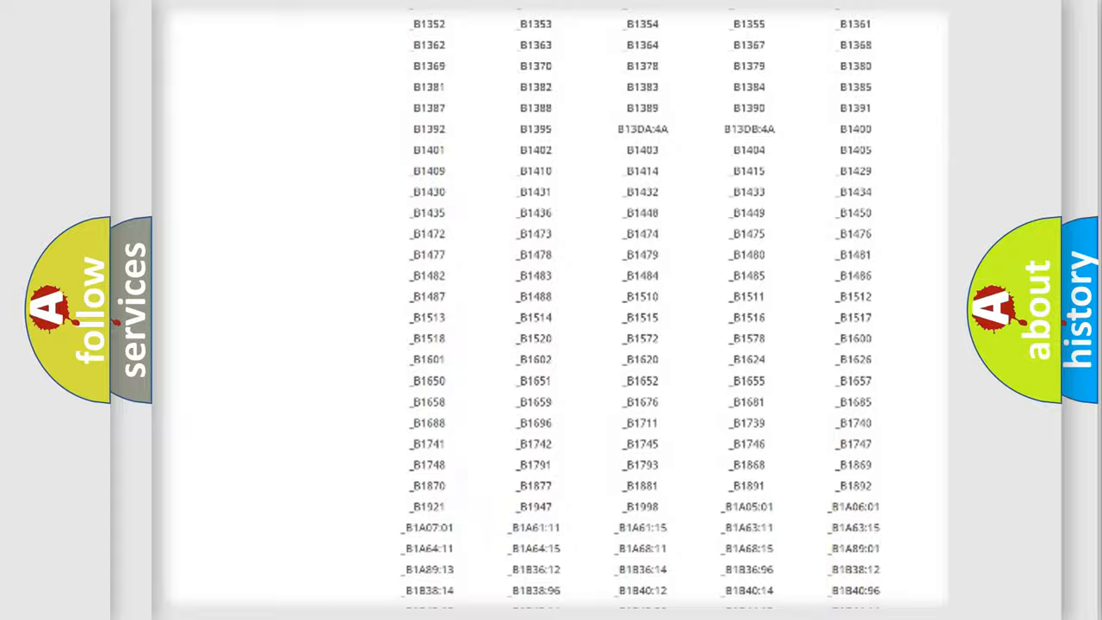